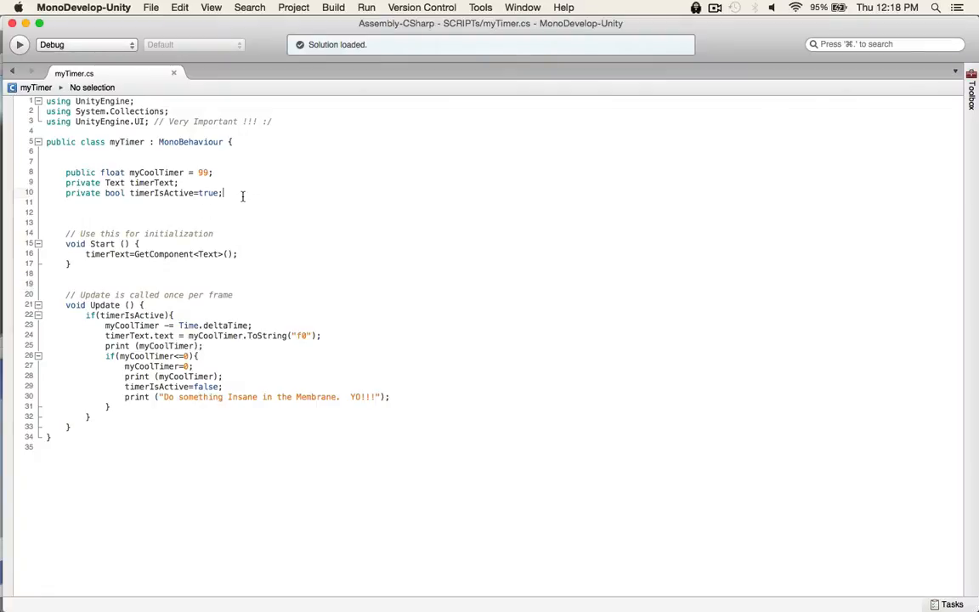
Declare 'public int customanimation4uScore;' on a new line below timerIsActive.
{"action": "key", "text": "Return"}
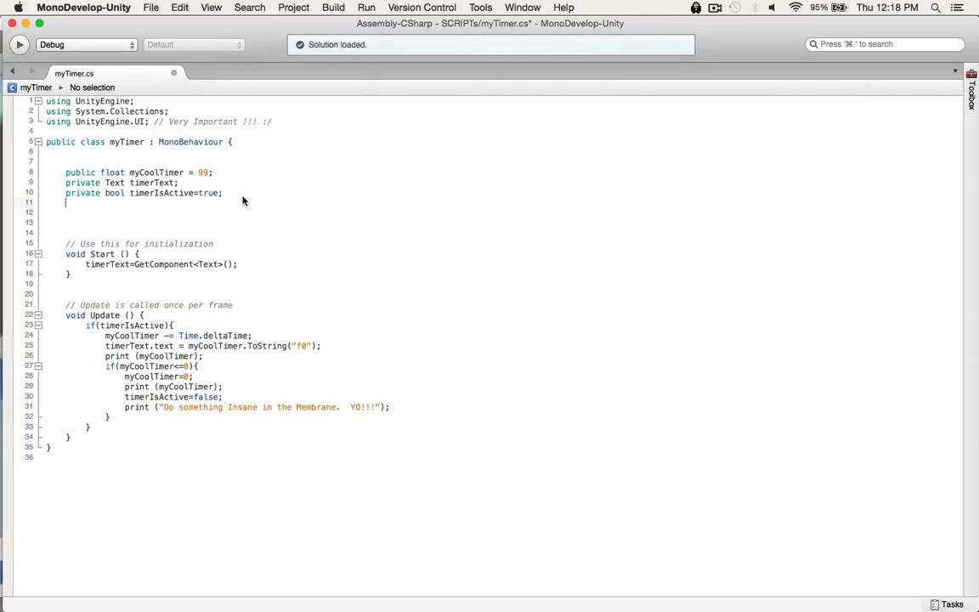
{"action": "type", "text": "public"}
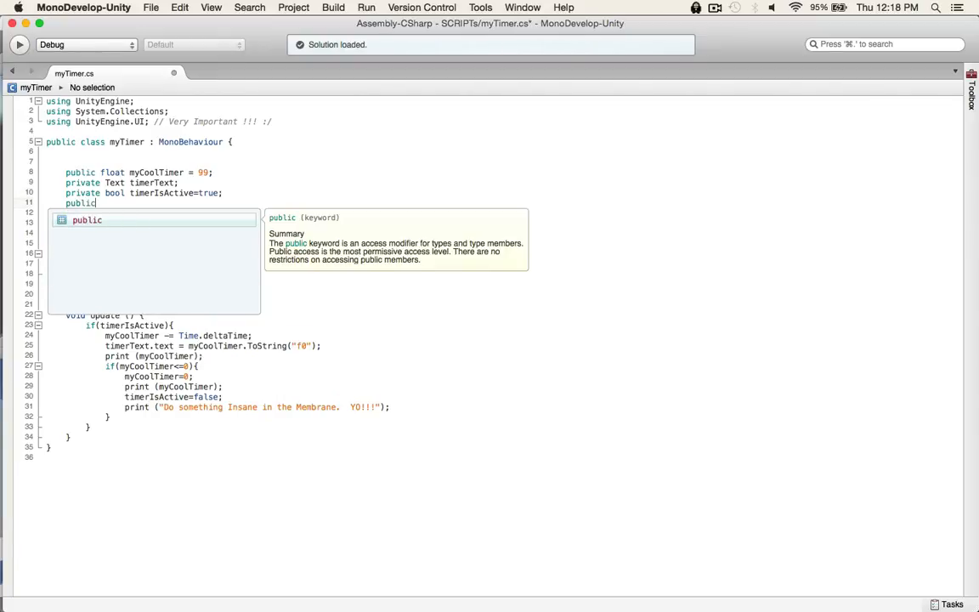
{"action": "type", "text": "int"}
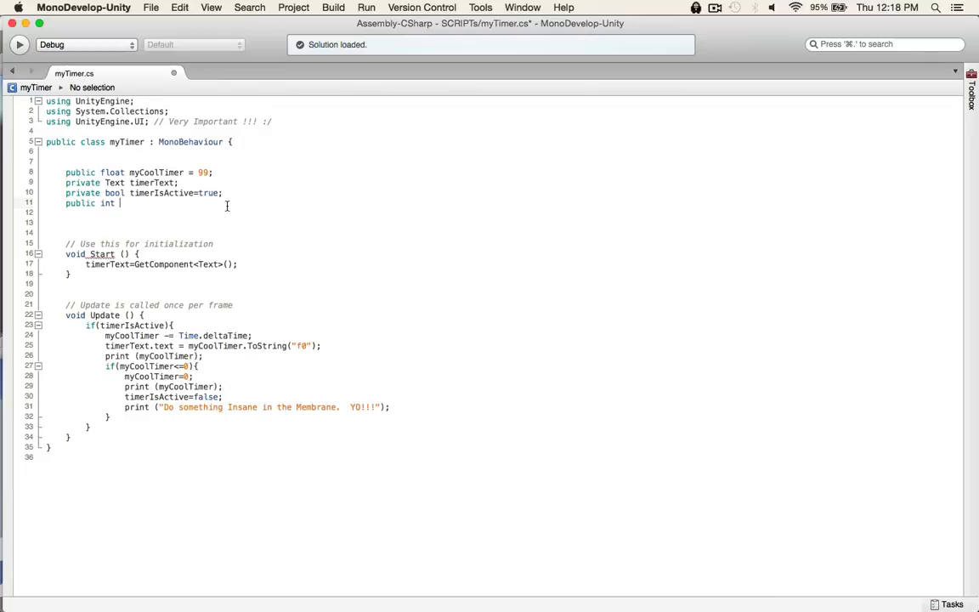
{"action": "type", "text": "customanimation4uScore;"}
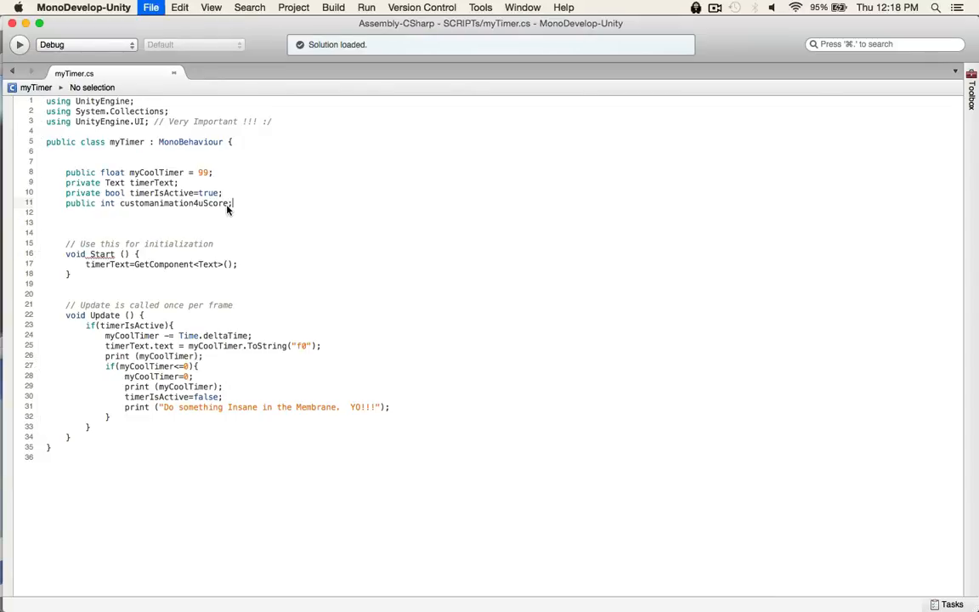
{"action": "left_click", "coordinate": [159, 316]}
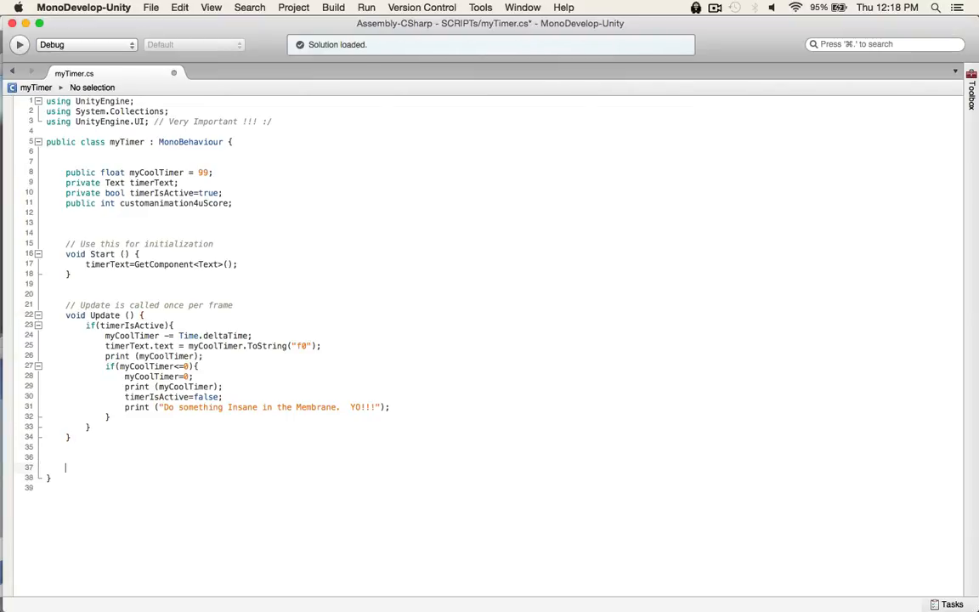
Add an empty updateScore() method and call it after timerIsActive is set false.
{"action": "type", "text": "void upda"}
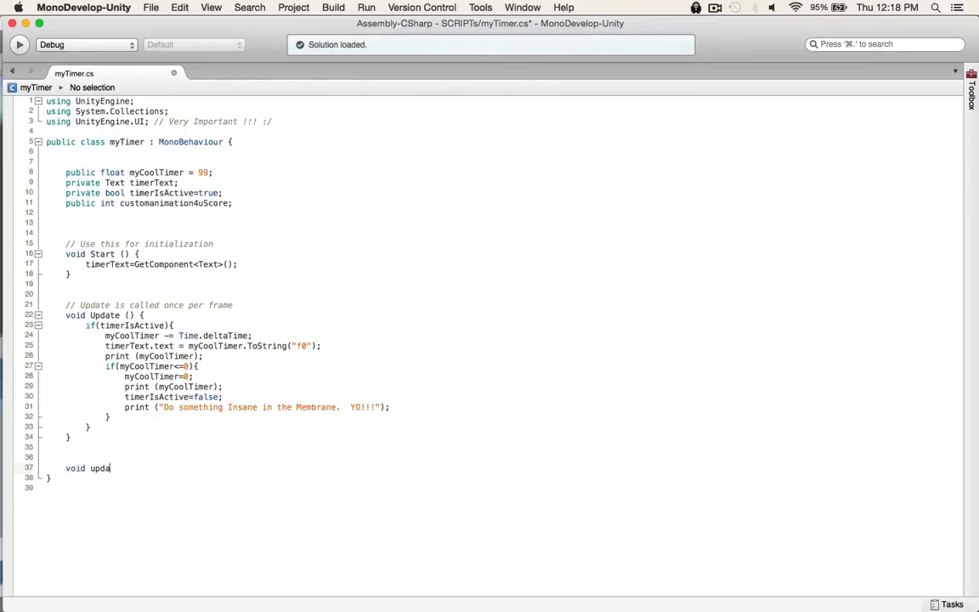
{"action": "type", "text": "teScore(){"}
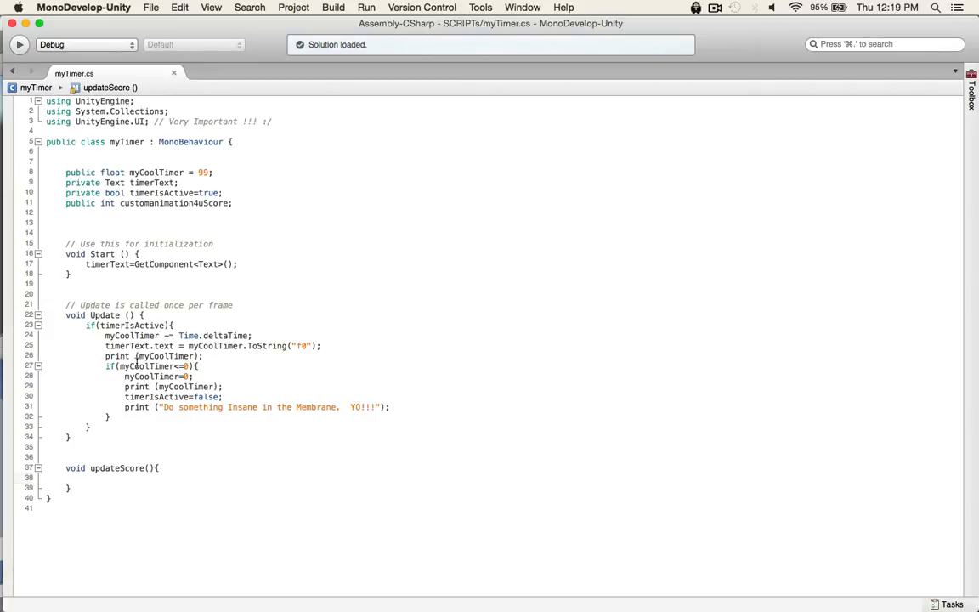
{"action": "mouse_move", "coordinate": [146, 380]}
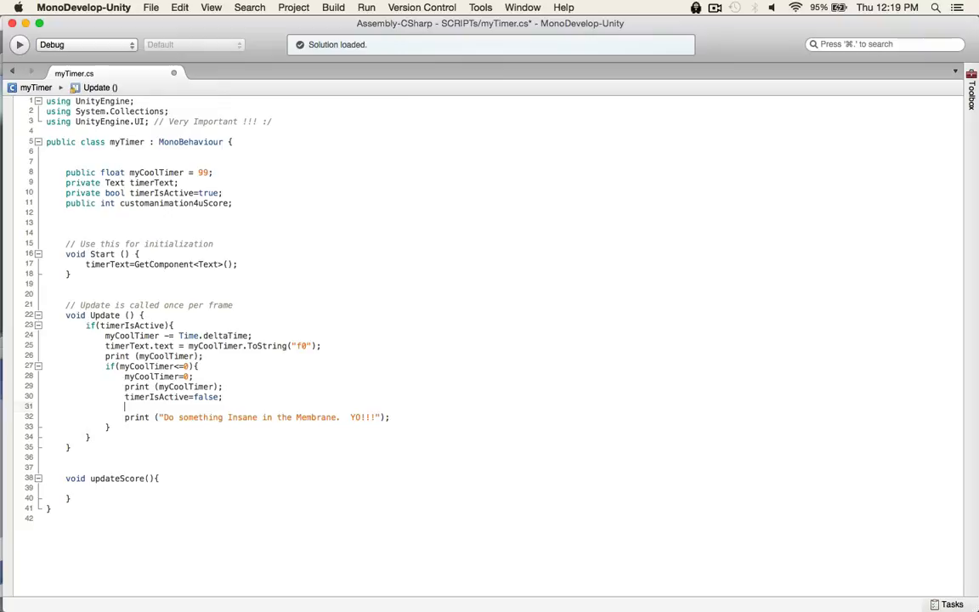
{"action": "type", "text": "updateScore();"}
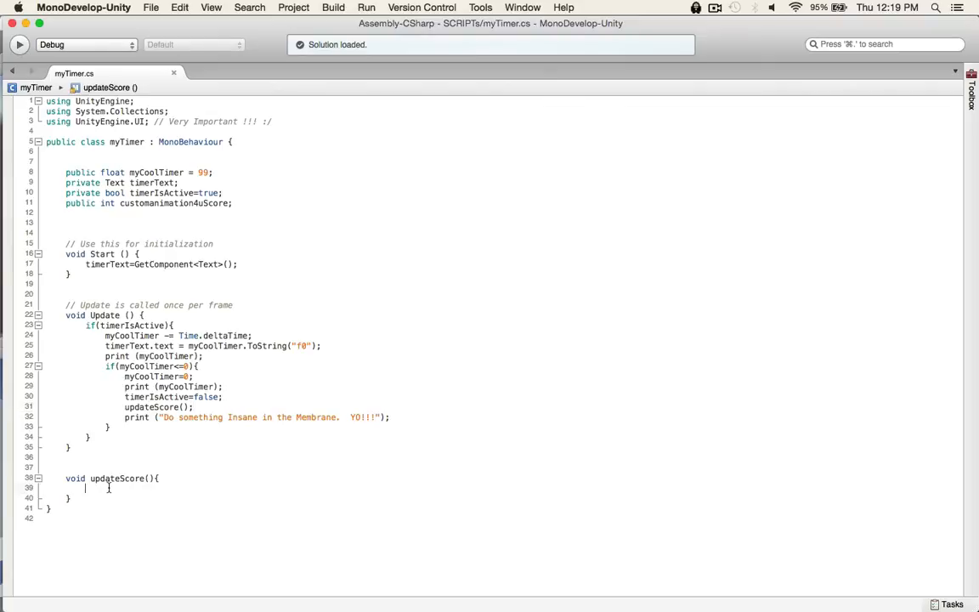
{"action": "mouse_move", "coordinate": [244, 222]}
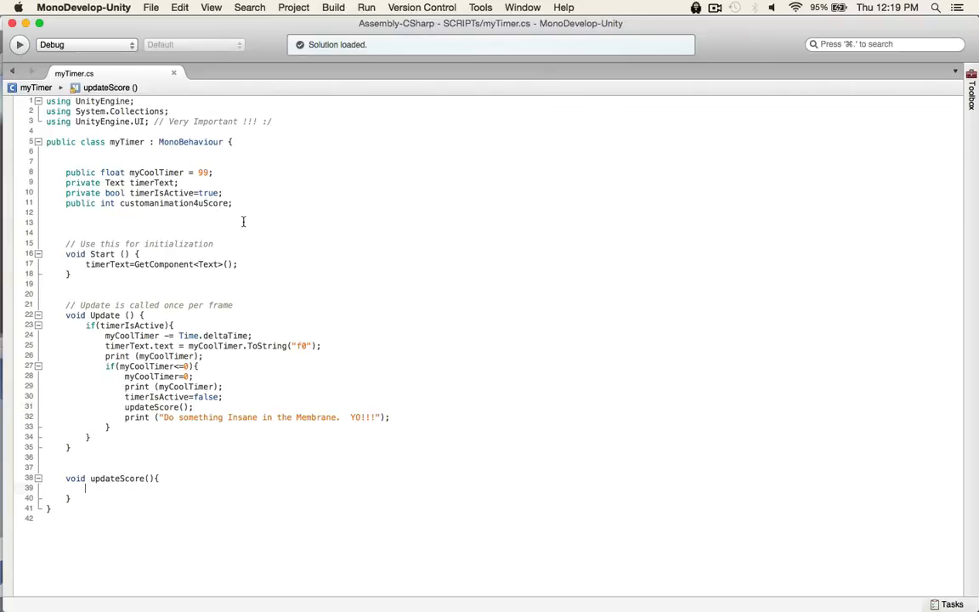
Write updateScore's body adding customanimation4uScore to myCoolTimer and printing it.
{"action": "double_click", "coordinate": [151, 375]}
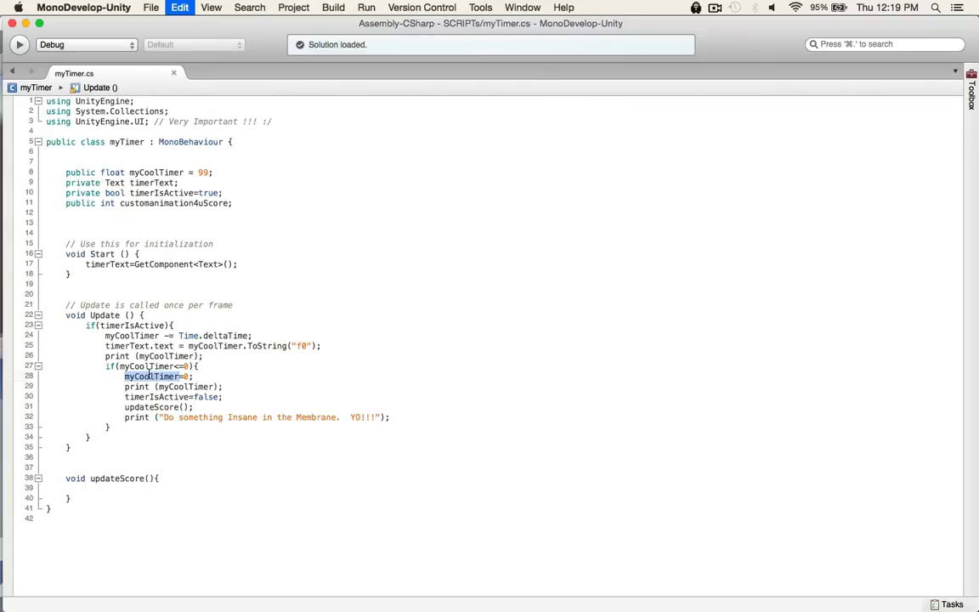
{"action": "type", "text": "myCoolTimer+="}
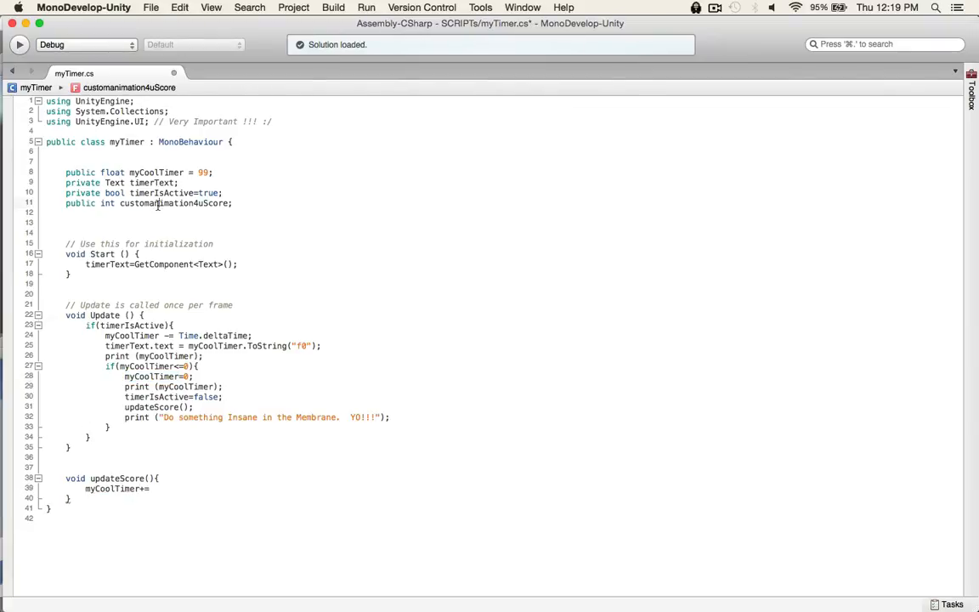
{"action": "double_click", "coordinate": [173, 203]}
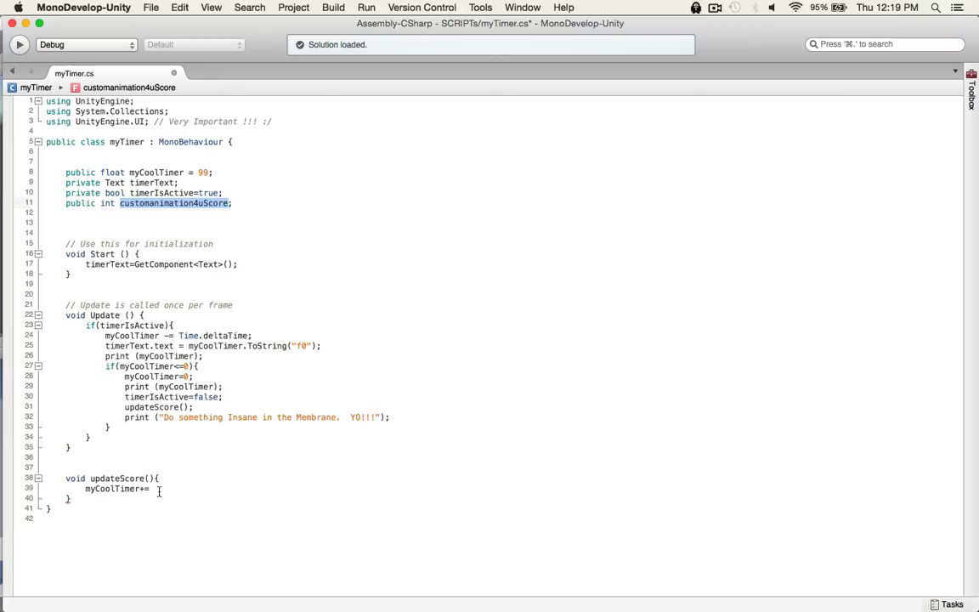
{"action": "type", "text": "customanimation4uScore;"}
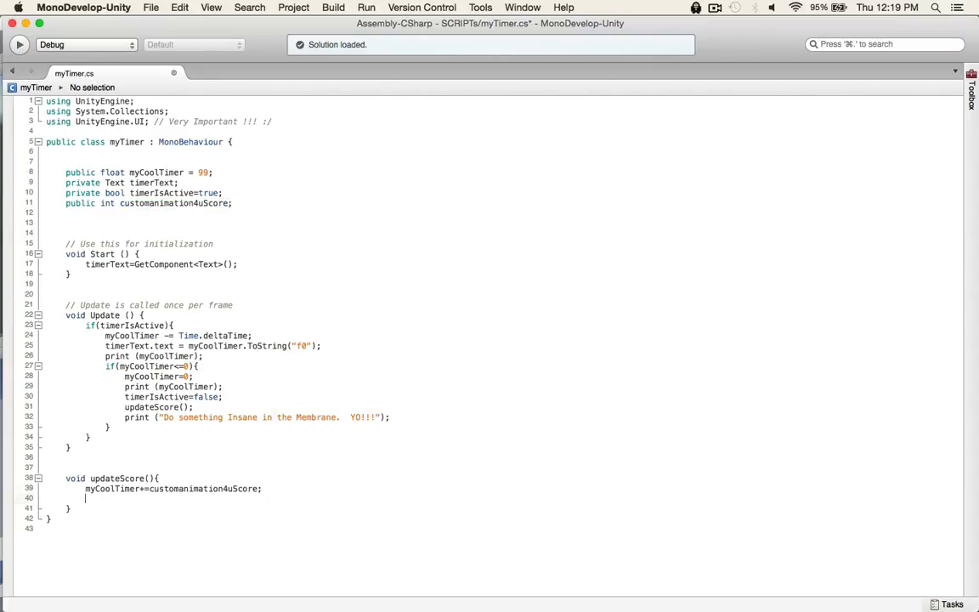
{"action": "type", "text": "print()"}
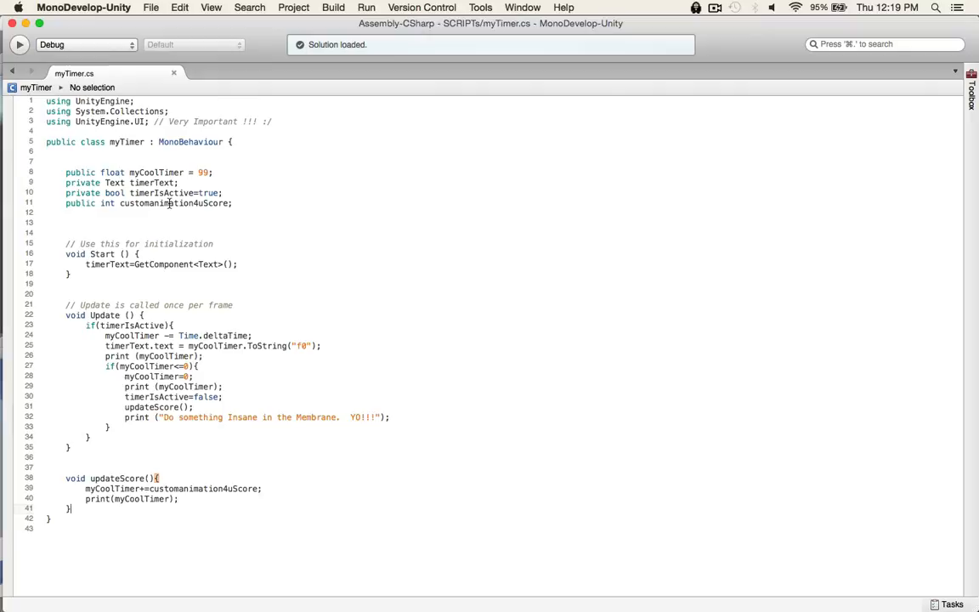
Initialise customanimation4uScore to 13 with a 'for the tutorial' comment.
{"action": "double_click", "coordinate": [174, 204]}
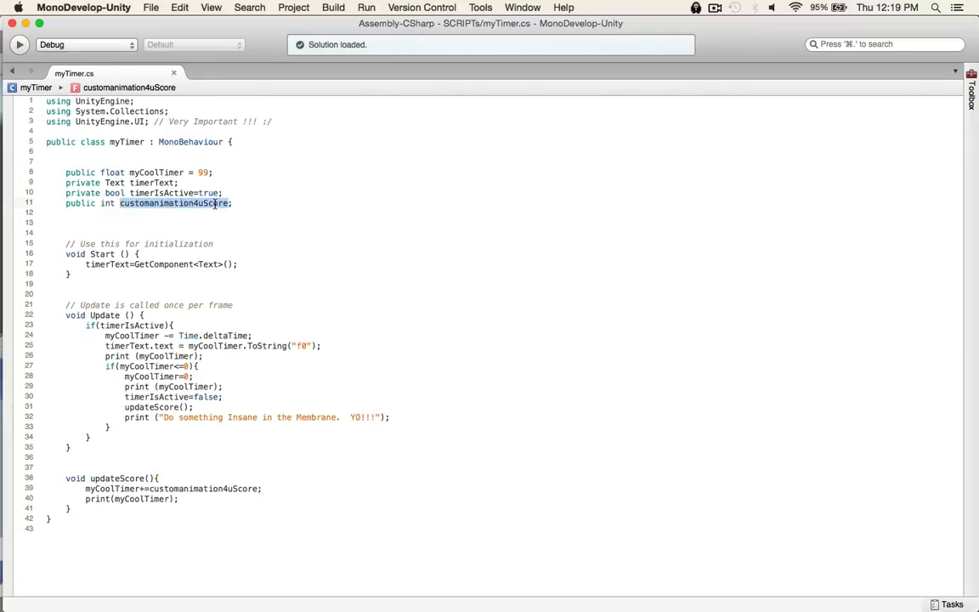
{"action": "left_click", "coordinate": [228, 202]}
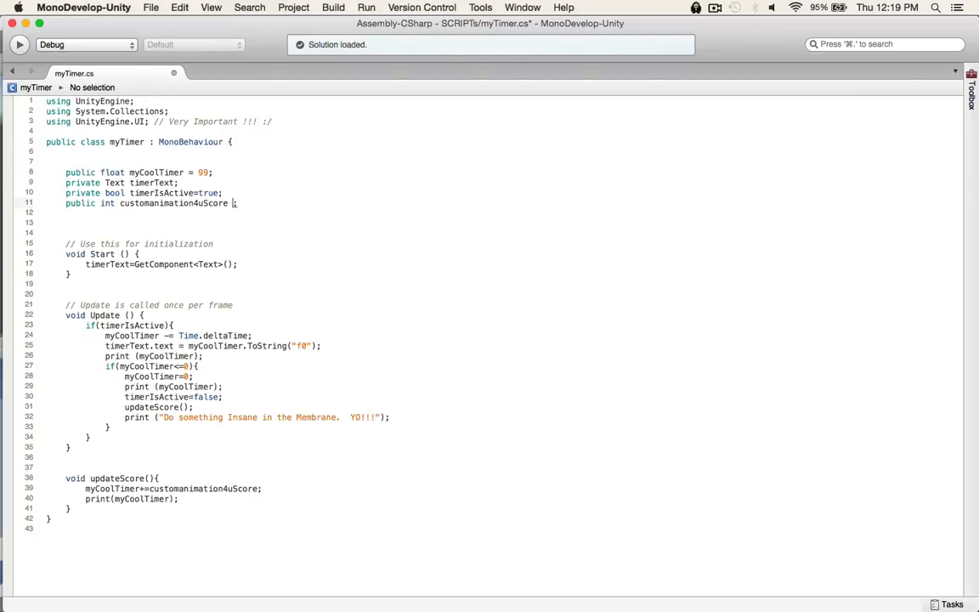
{"action": "type", "text": "="}
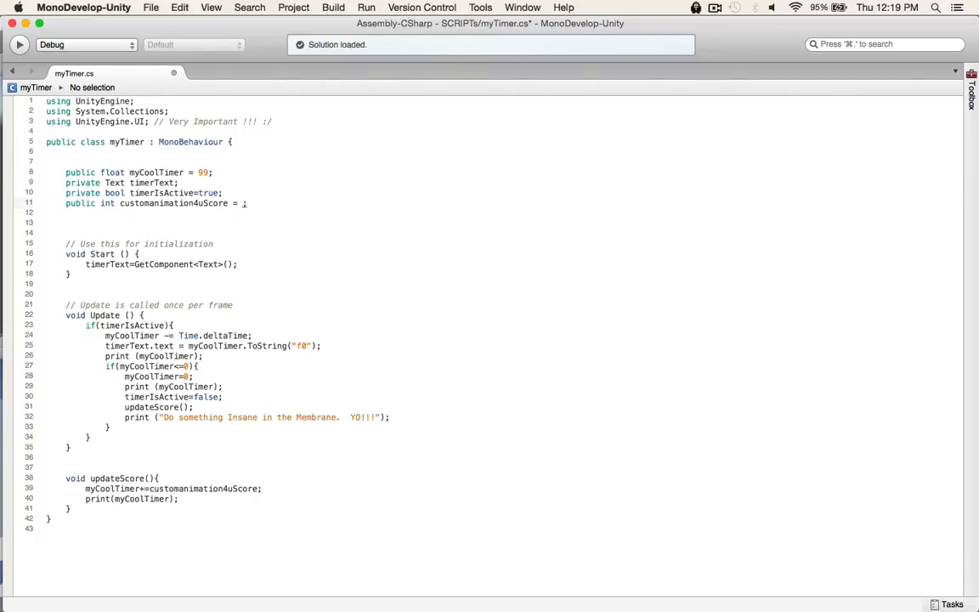
{"action": "type", "text": "13; //"}
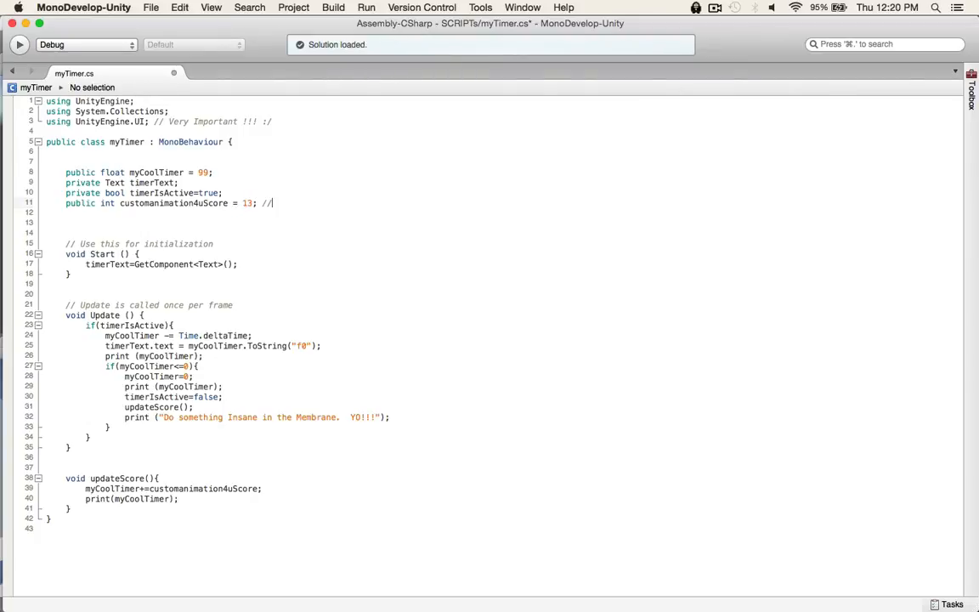
{"action": "type", "text": "for the tutori"}
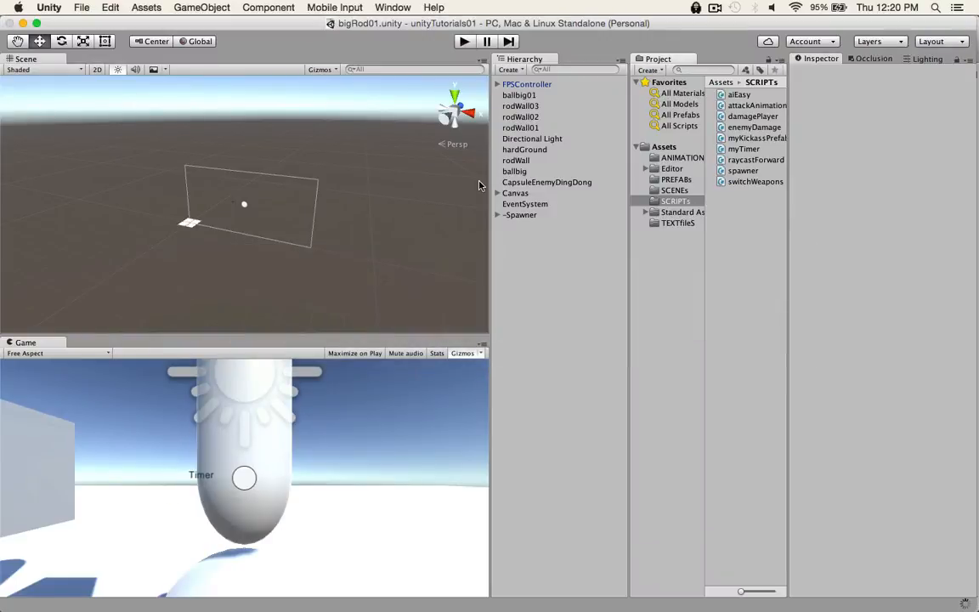
Select textTimer, play the scene, and read the timer values in the Console.
{"action": "left_click", "coordinate": [393, 7]}
{"action": "type", "text": "timer"}
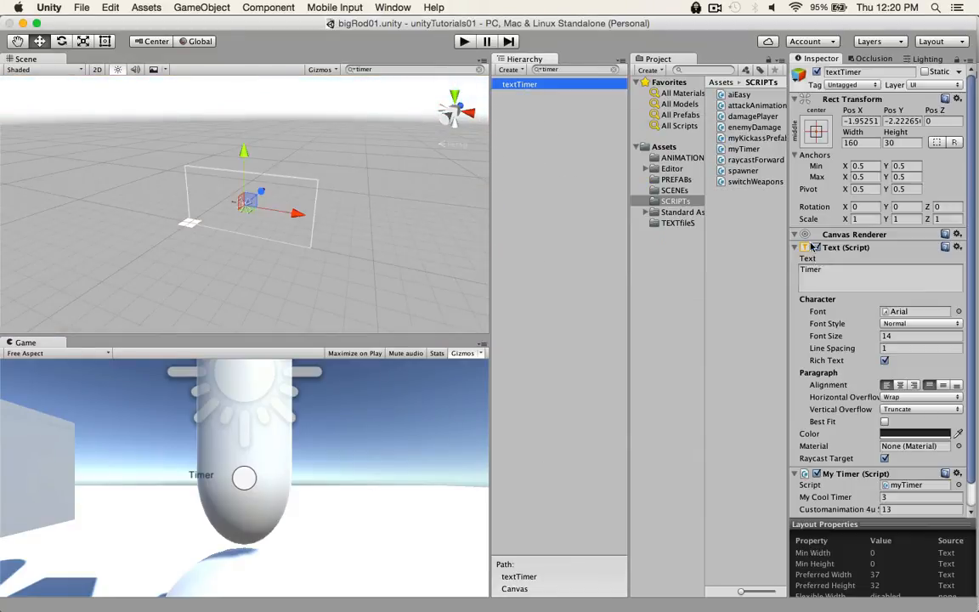
{"action": "scroll", "scroll_direction": "down", "scroll_amount": 3}
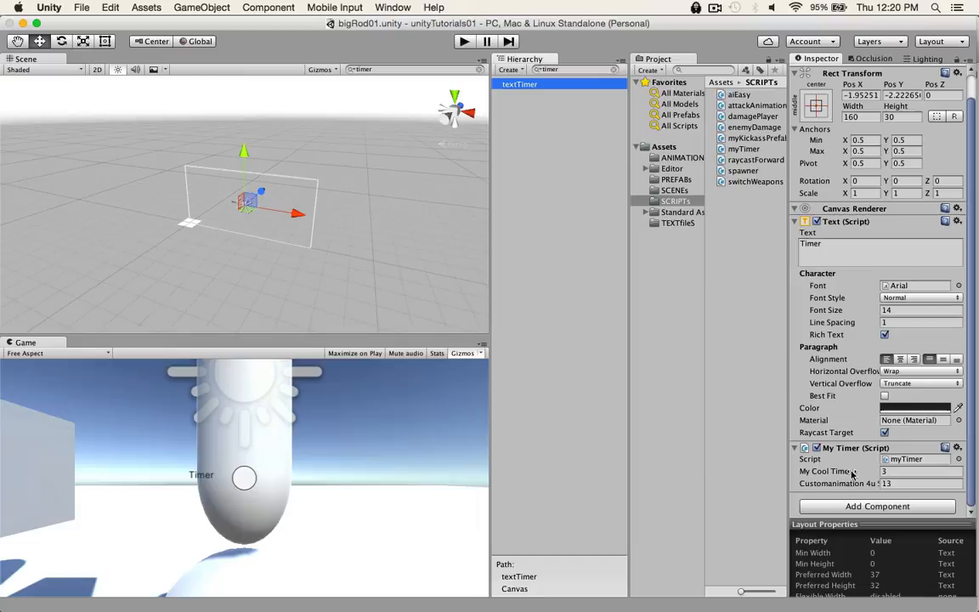
{"action": "mouse_move", "coordinate": [861, 501]}
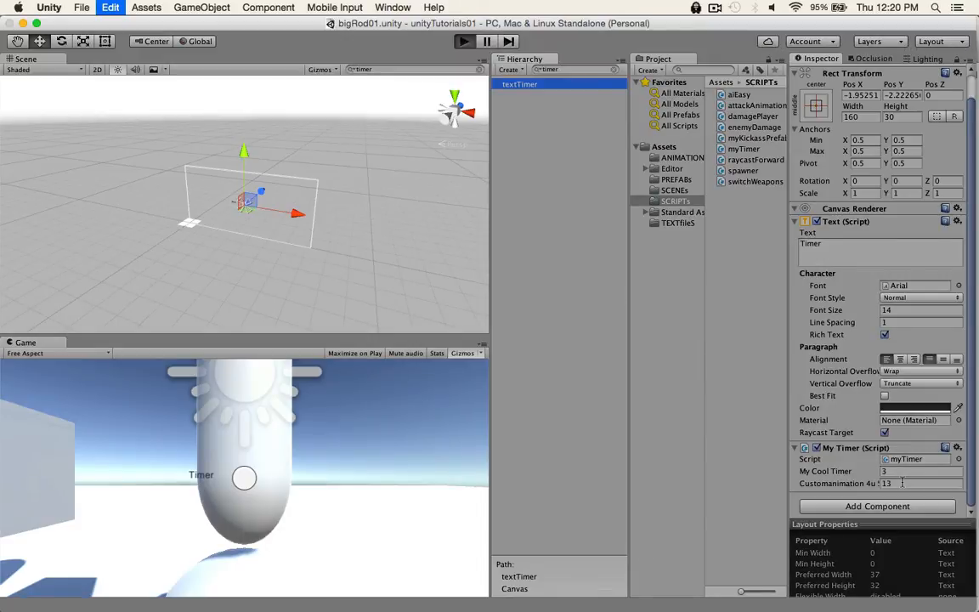
{"action": "left_click", "coordinate": [464, 41]}
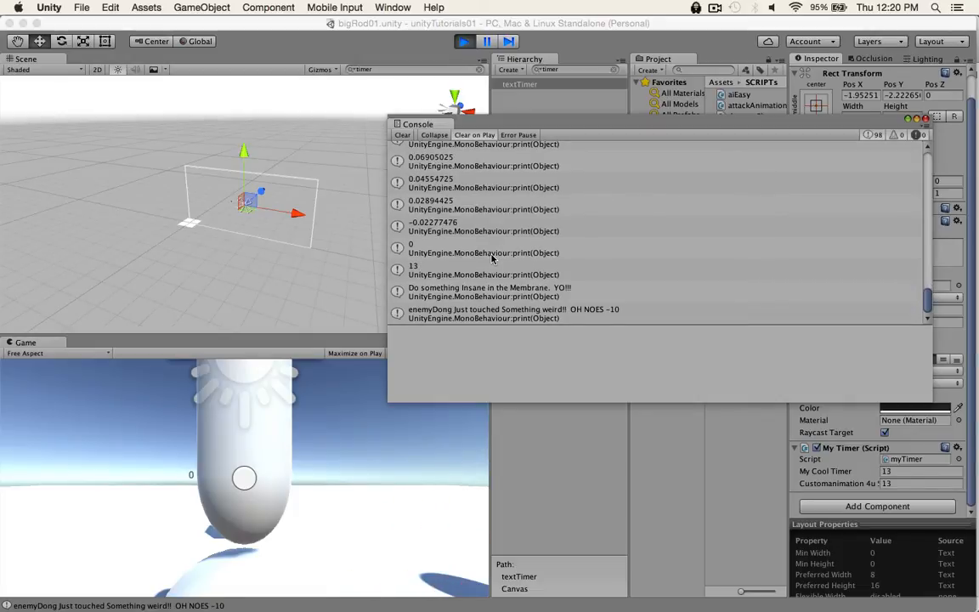
{"action": "left_click", "coordinate": [483, 271]}
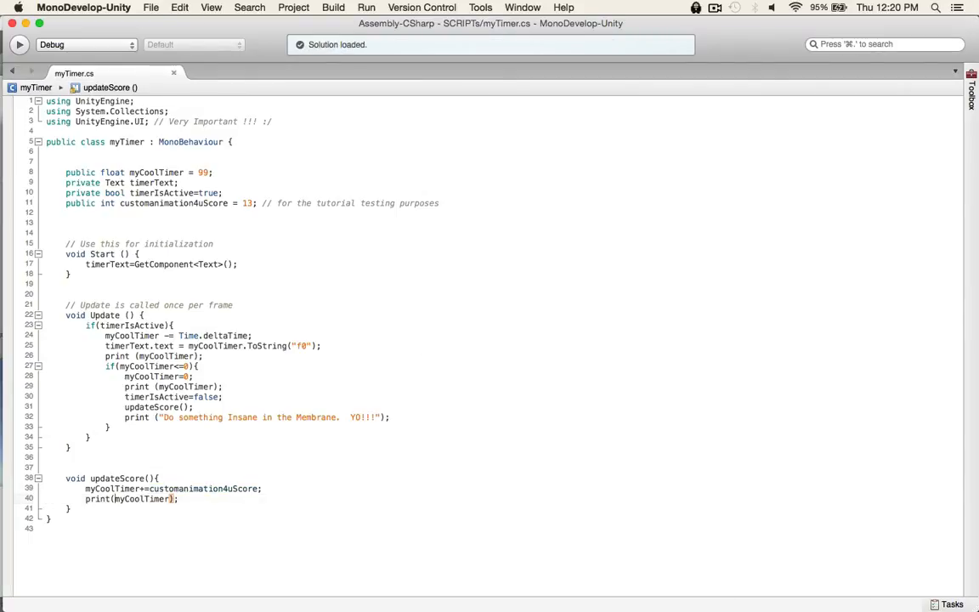
Prefix the printed value with the label "customanimation4uScore is ".
{"action": "type", "text": "\"customanimation4uScore \""}
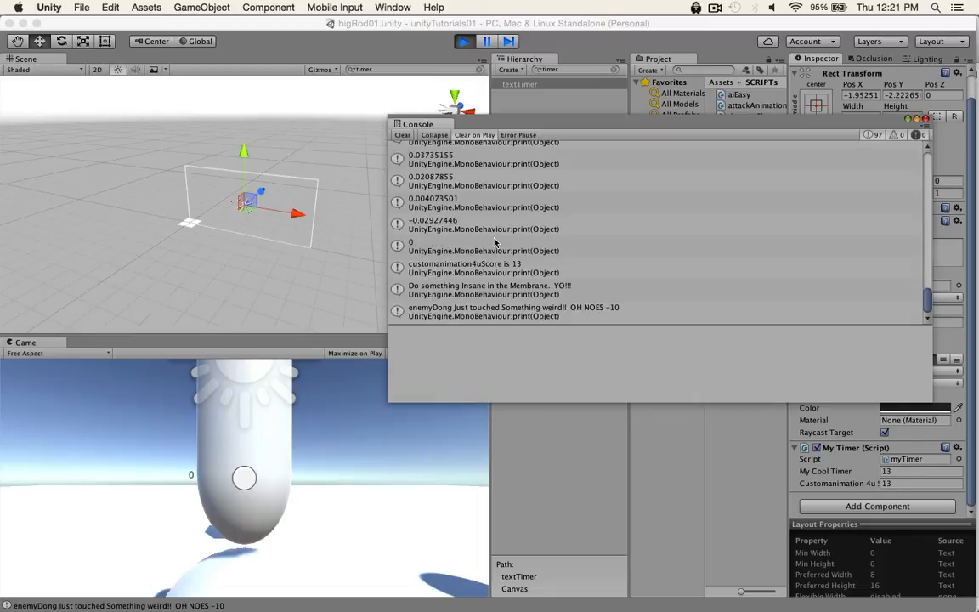
Check the Console for the labelled 'customanimation4uScore is 13' message.
{"action": "left_click", "coordinate": [464, 270]}
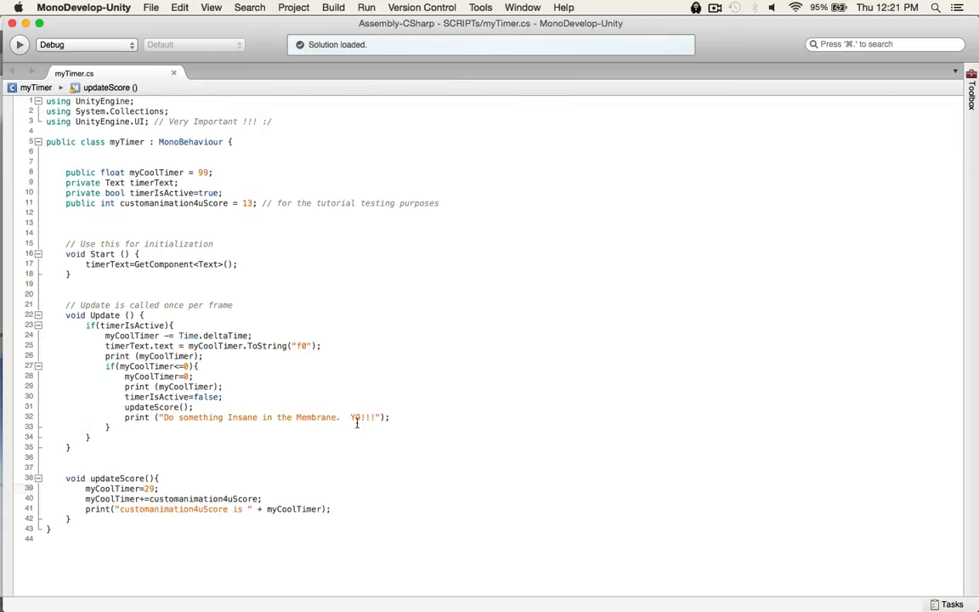
Make updateScore set myCoolTimer to 29 before adding the score.
{"action": "double_click", "coordinate": [247, 203]}
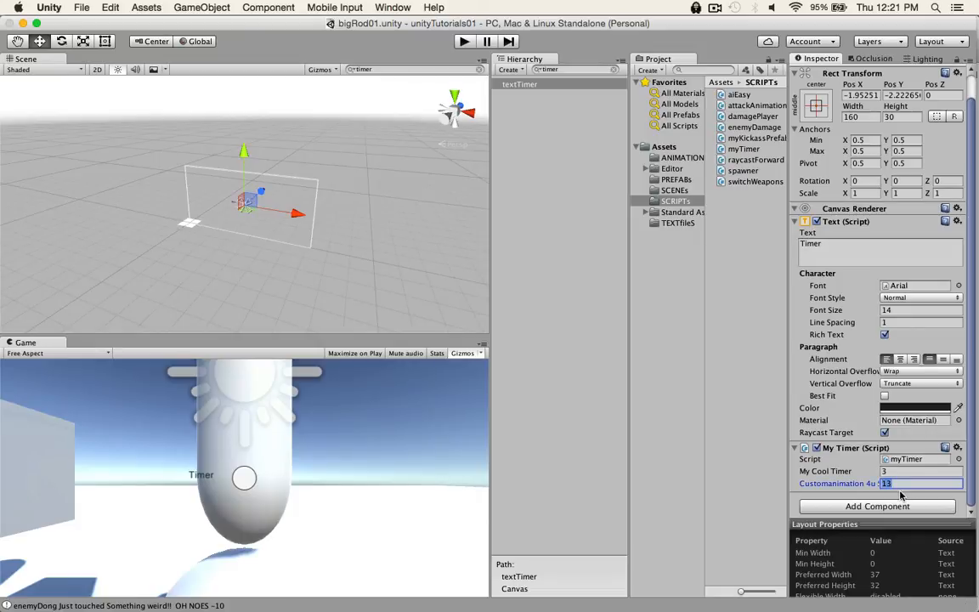
Enter 33 for Customanimation 4u Score on My Timer and play the scene.
{"action": "type", "text": "33"}
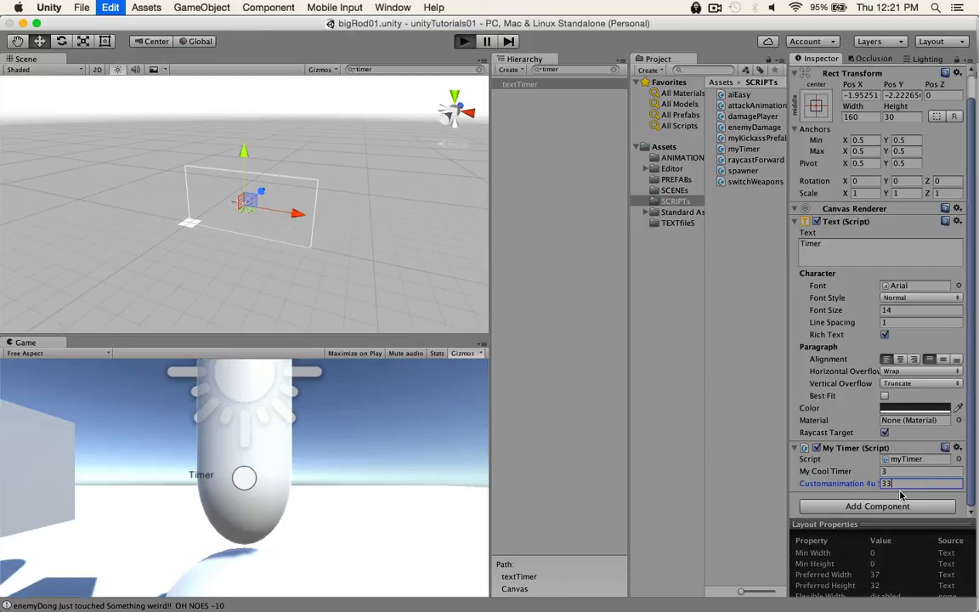
{"action": "left_click", "coordinate": [464, 41]}
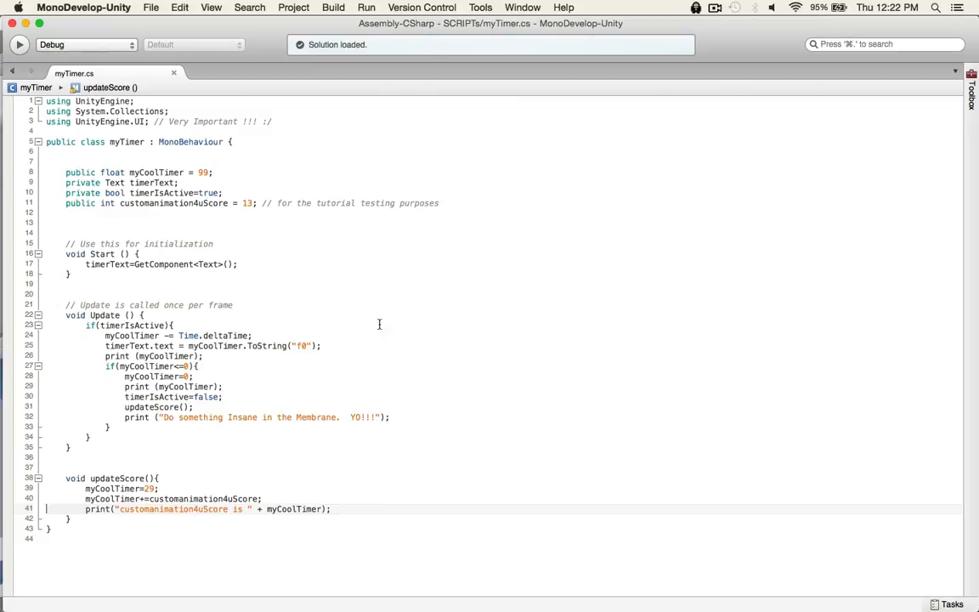
{"action": "mouse_move", "coordinate": [232, 425]}
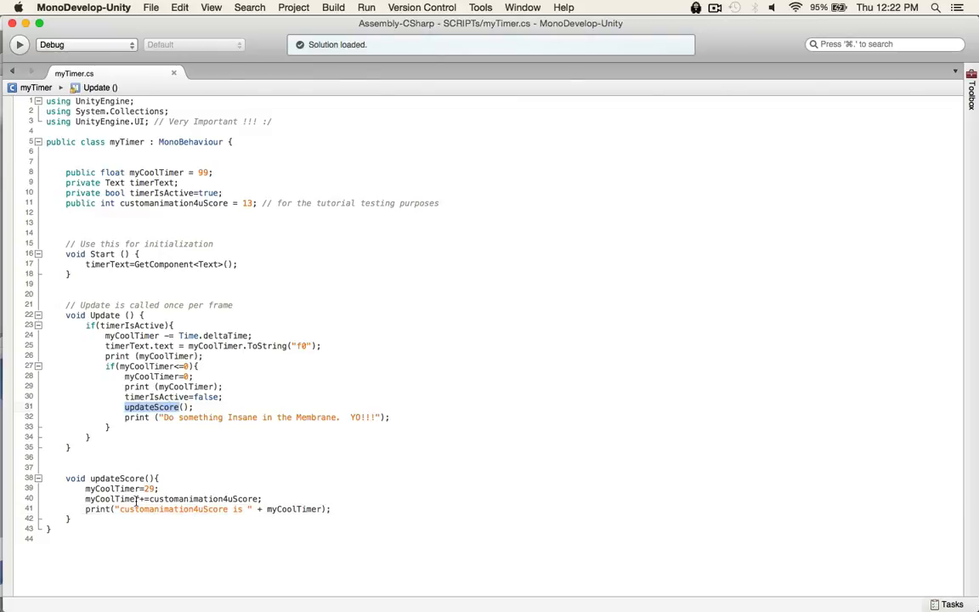
{"action": "left_click", "coordinate": [237, 444]}
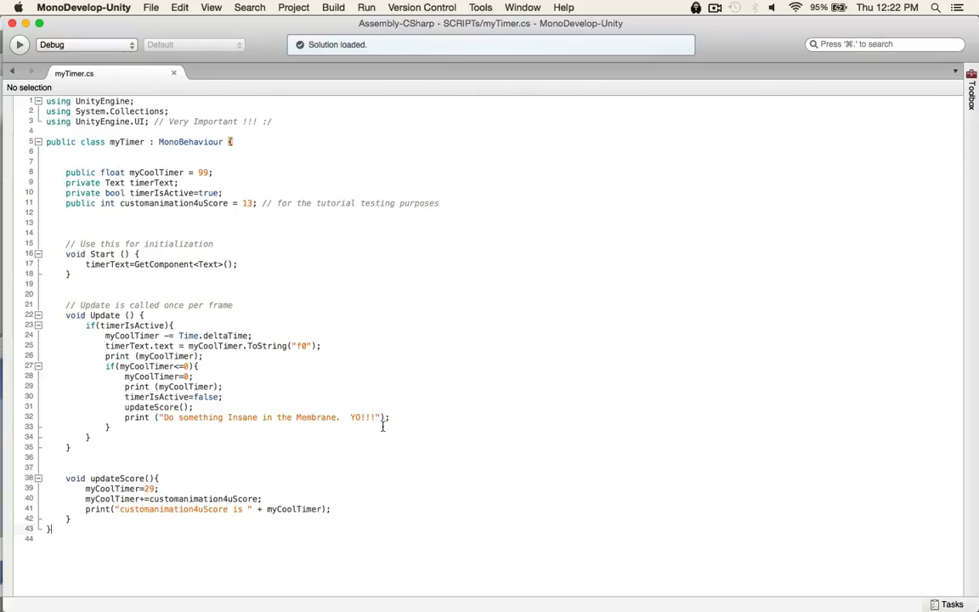
{"action": "mouse_move", "coordinate": [395, 328]}
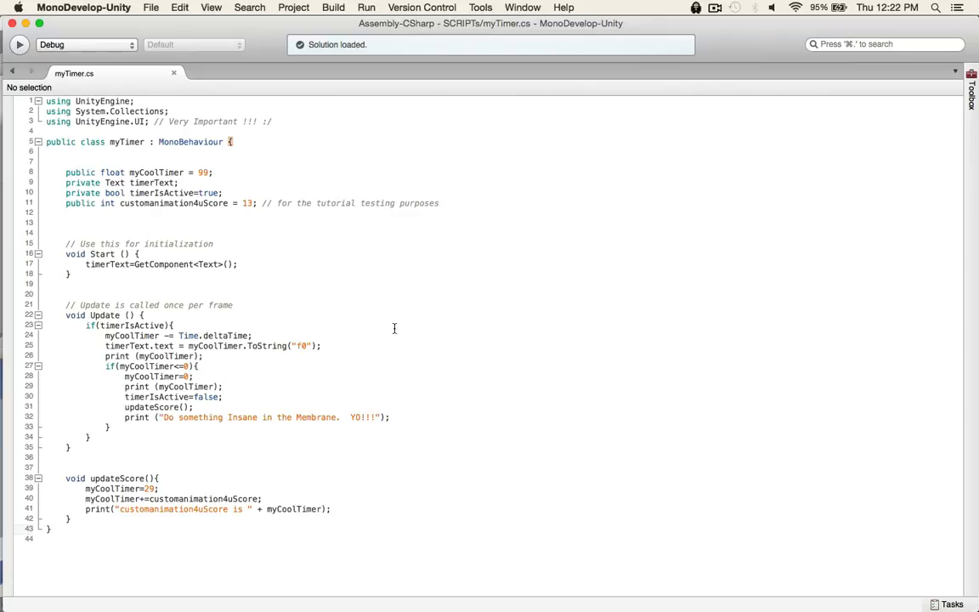
{"action": "mouse_move", "coordinate": [357, 347]}
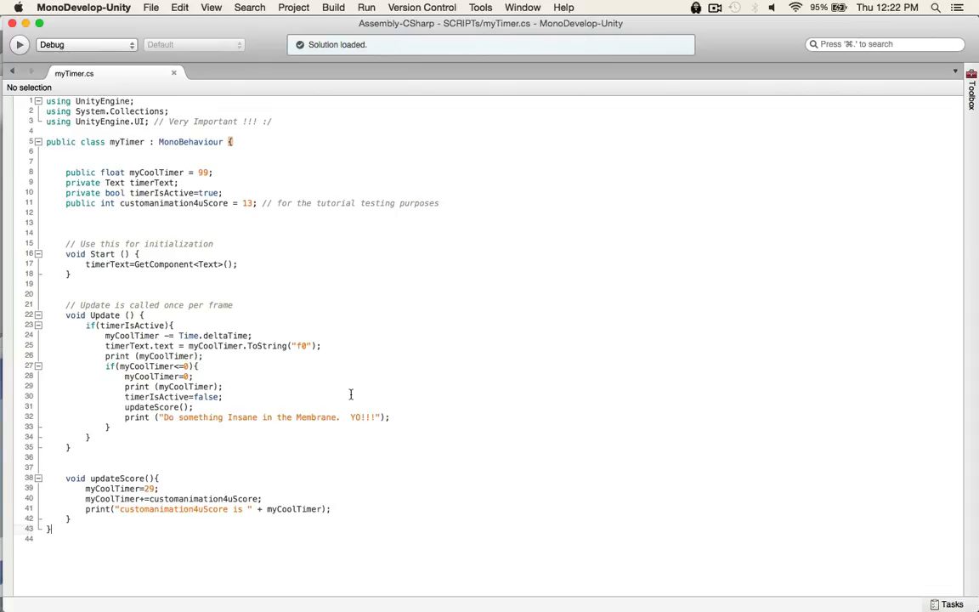
{"action": "mouse_move", "coordinate": [403, 459]}
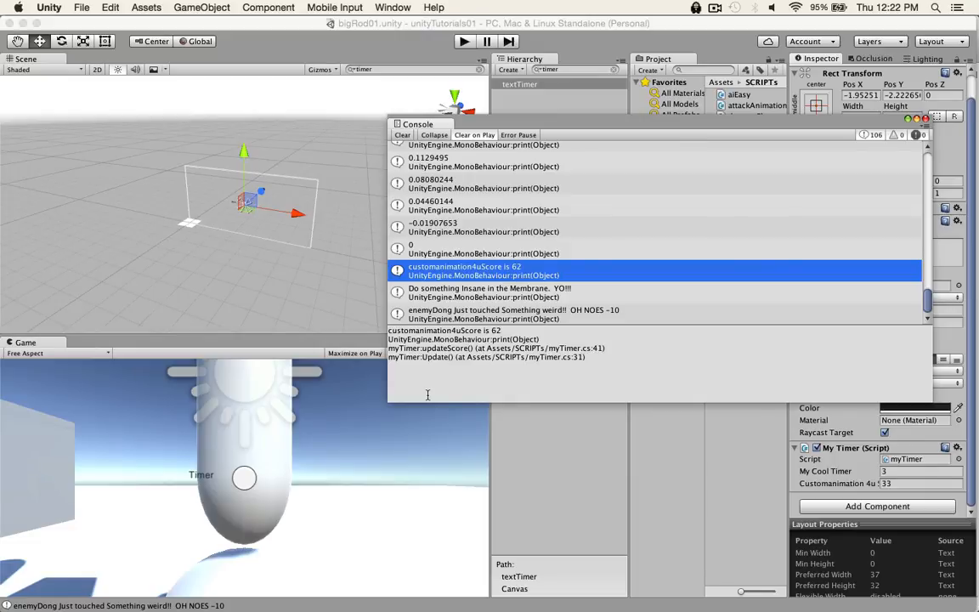
{"action": "mouse_move", "coordinate": [727, 227]}
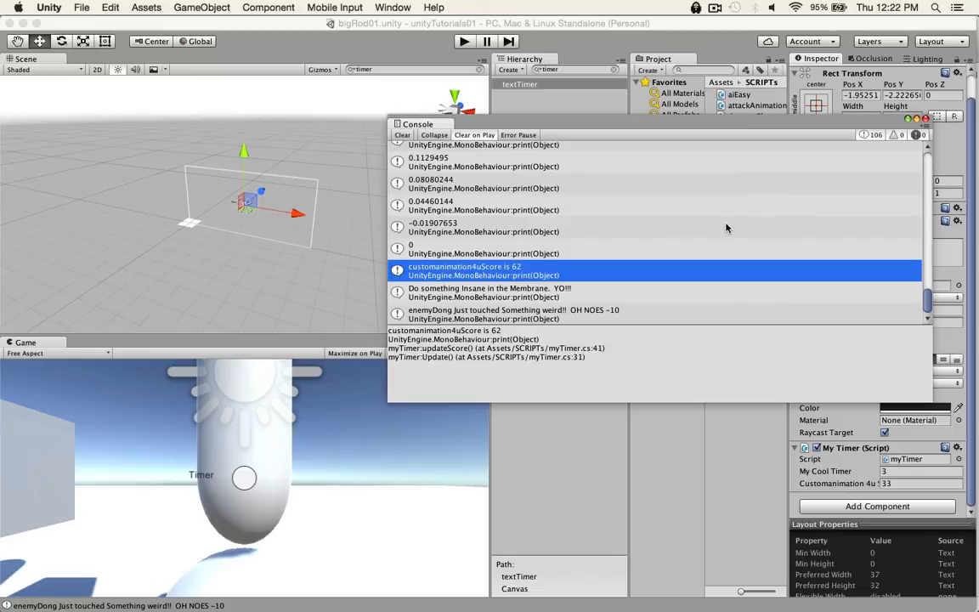